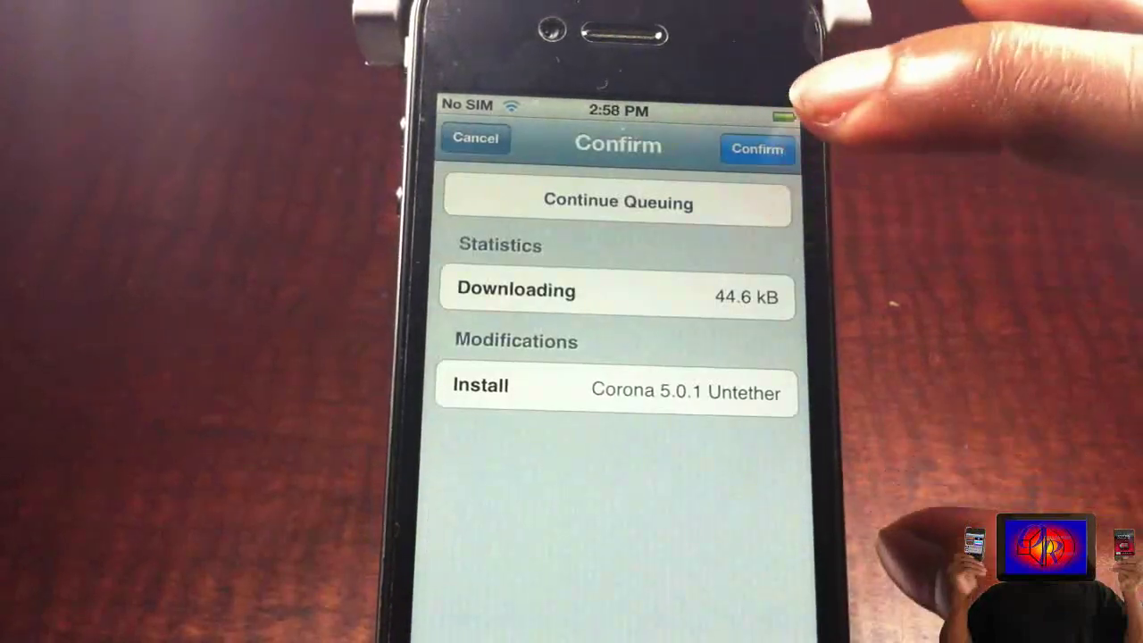
# Confirm installing Corona 5.0.1 Untether and return to Cydia once it completes.
pyautogui.click(757, 150)
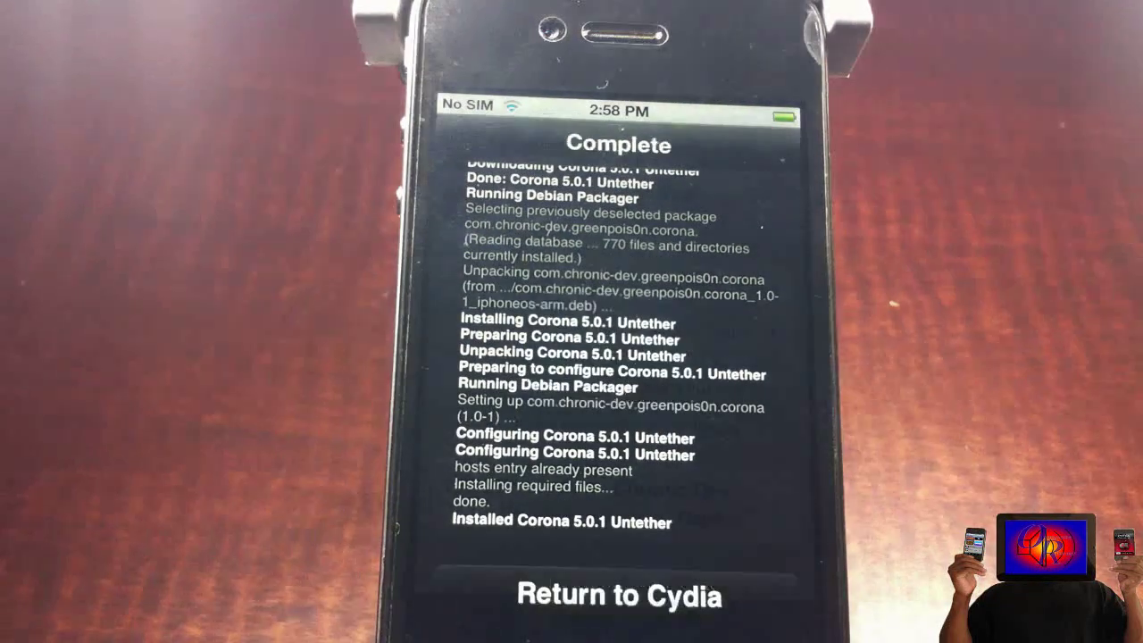
pyautogui.click(618, 595)
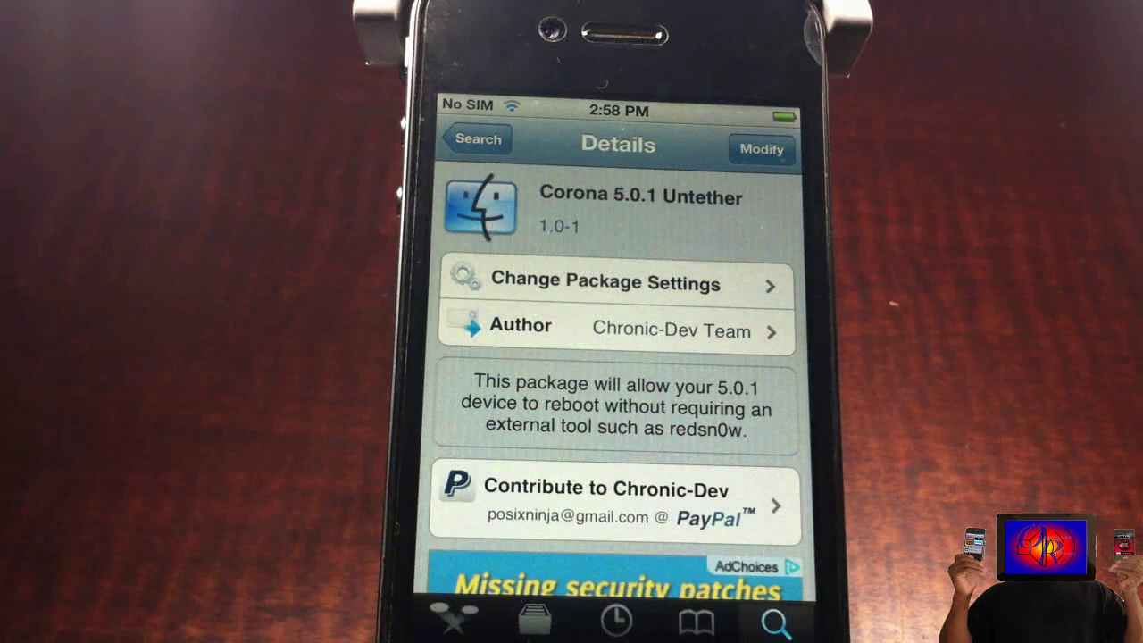